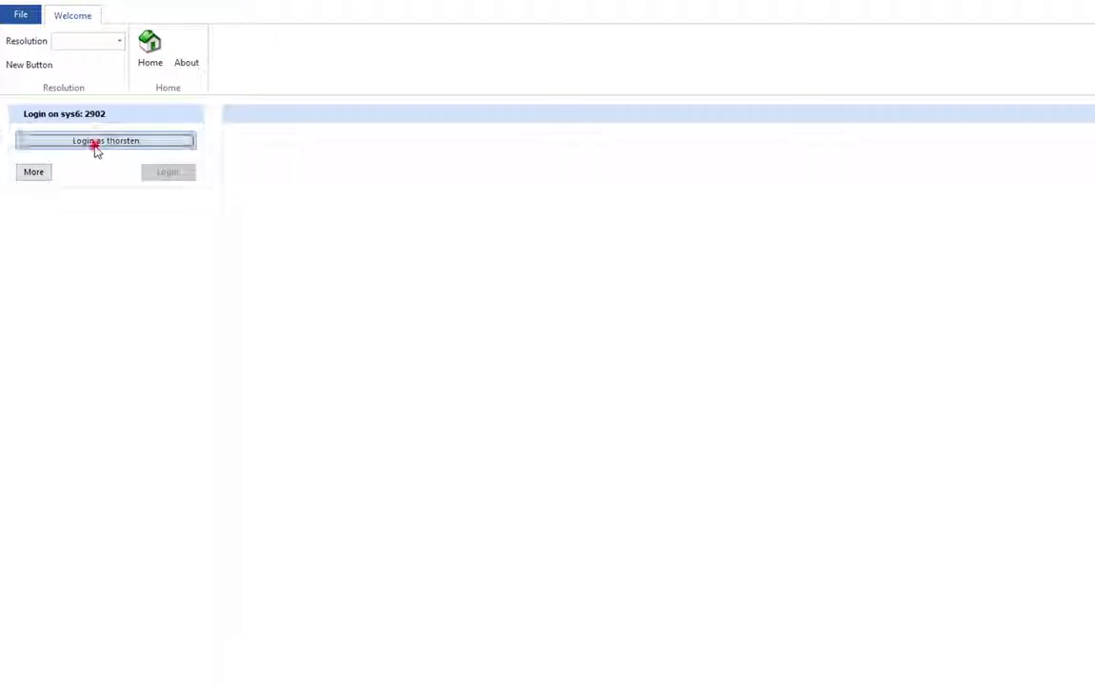
Log in to the SystemWeaver server from the welcome screen.
click(105, 140)
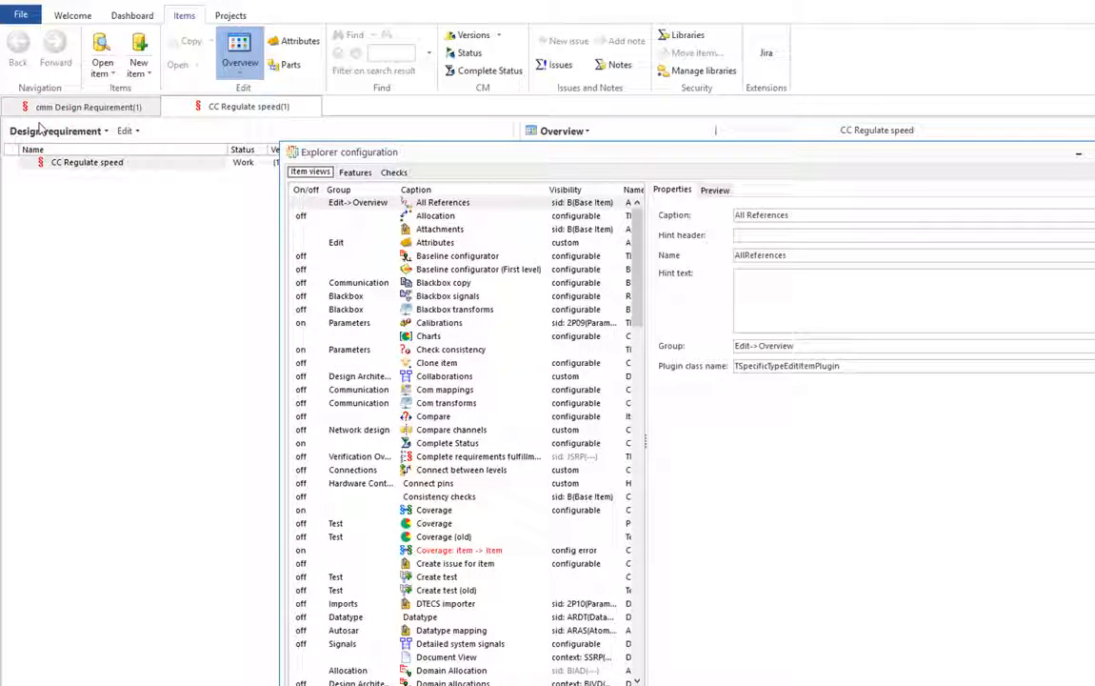
Select the Jira extension entry in the Item views list to edit its configuration.
scroll(down, 3)
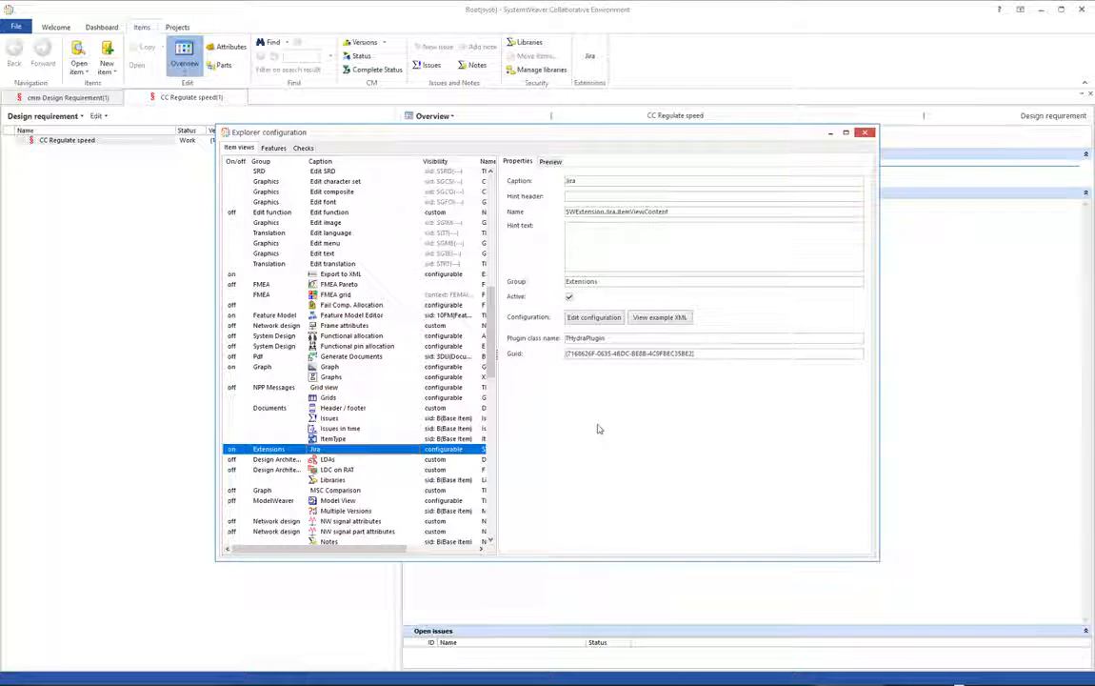
click(594, 317)
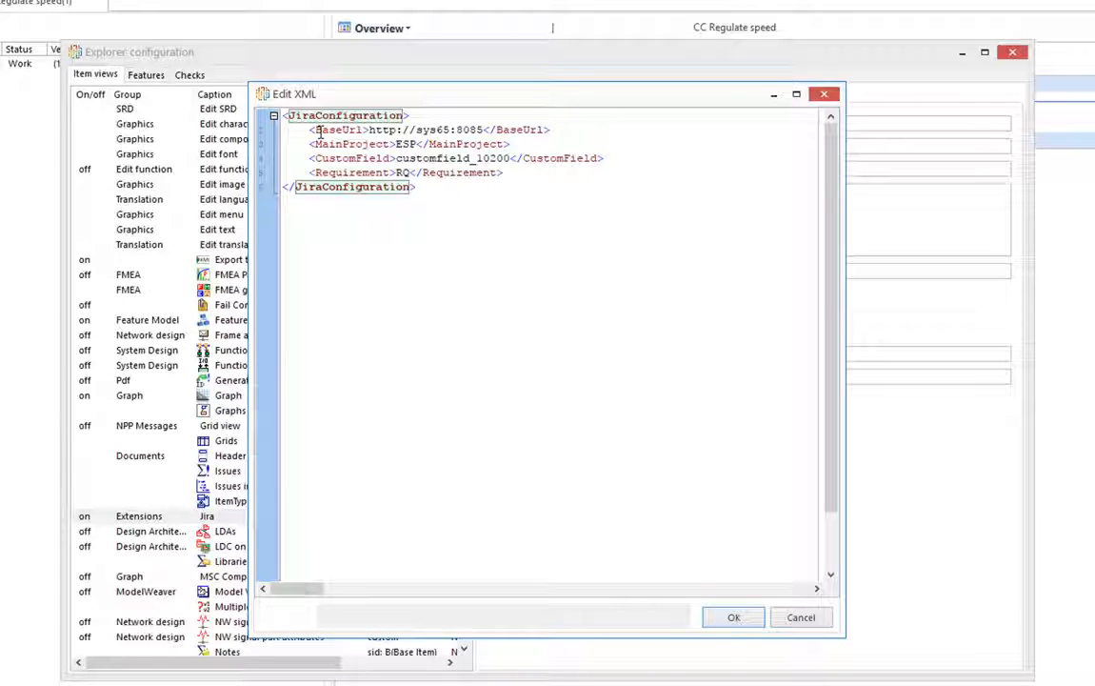
Review the JiraConfiguration XML and accept it with OK.
click(560, 130)
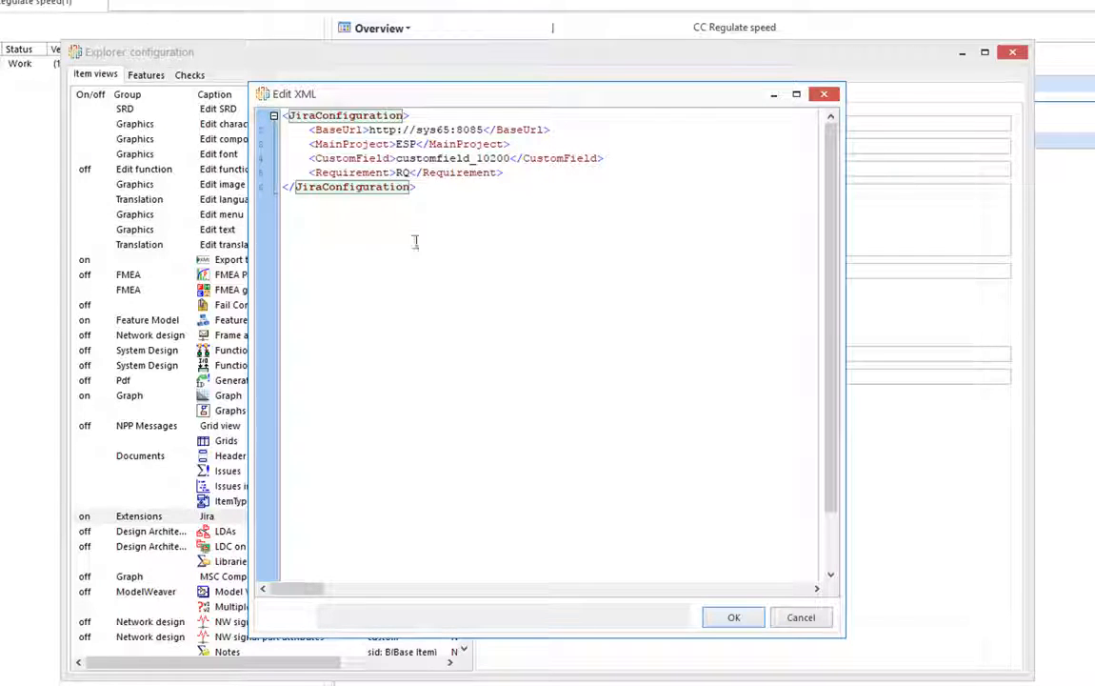
click(733, 617)
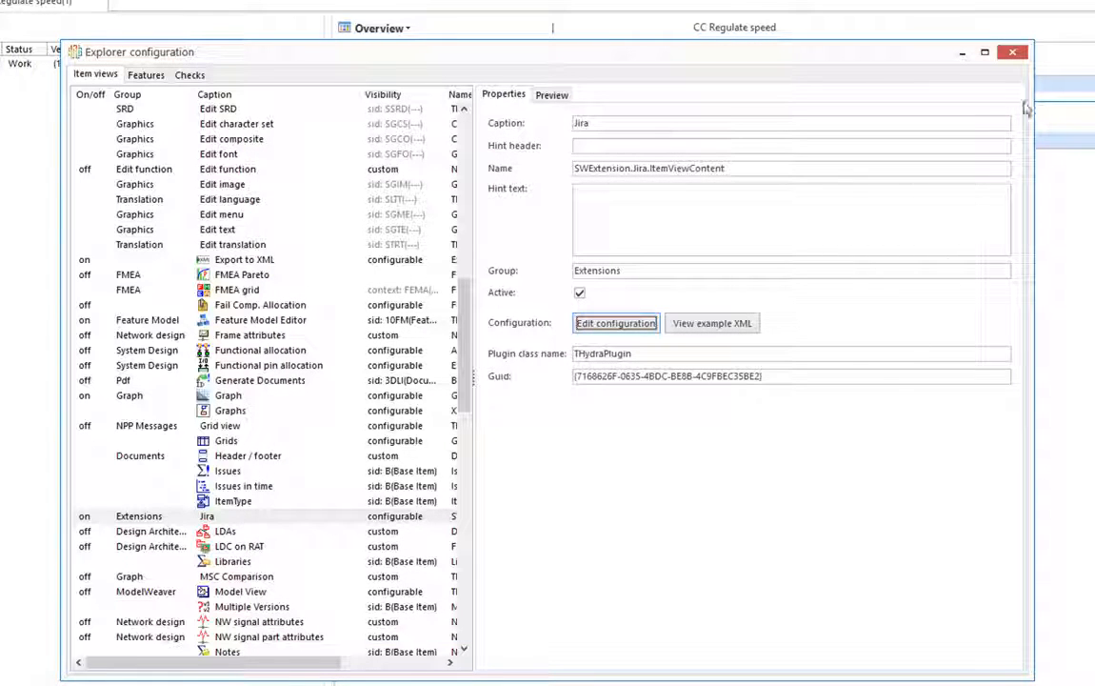
Close Explorer configuration and show the Jira issues view for CC Regulate speed.
click(1012, 52)
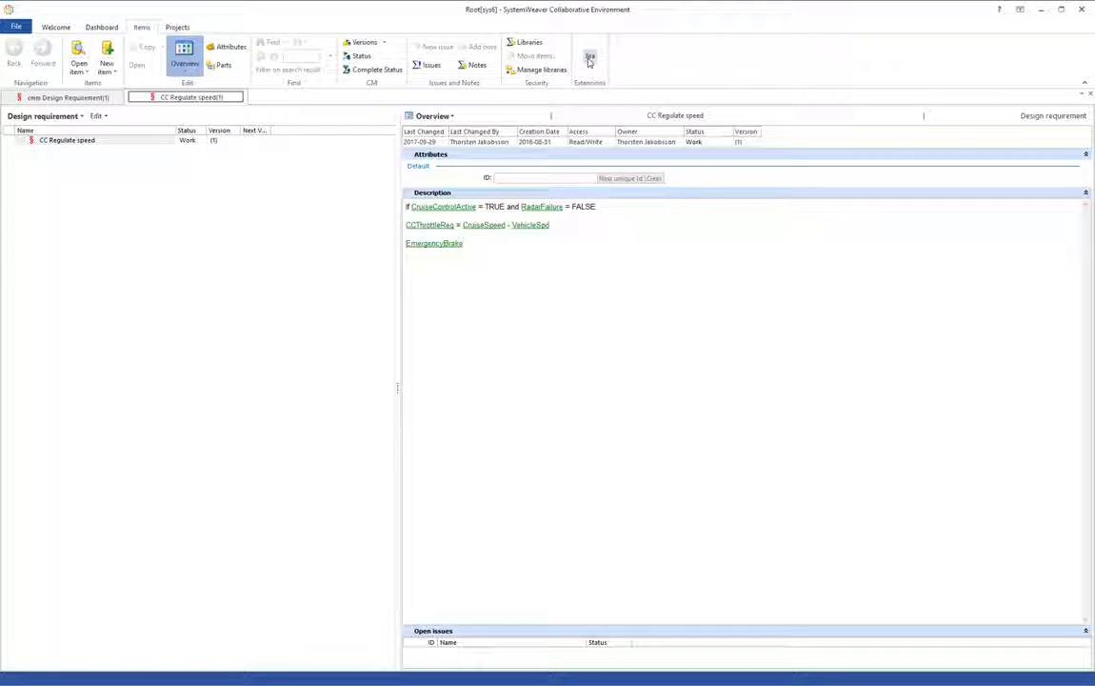
click(590, 58)
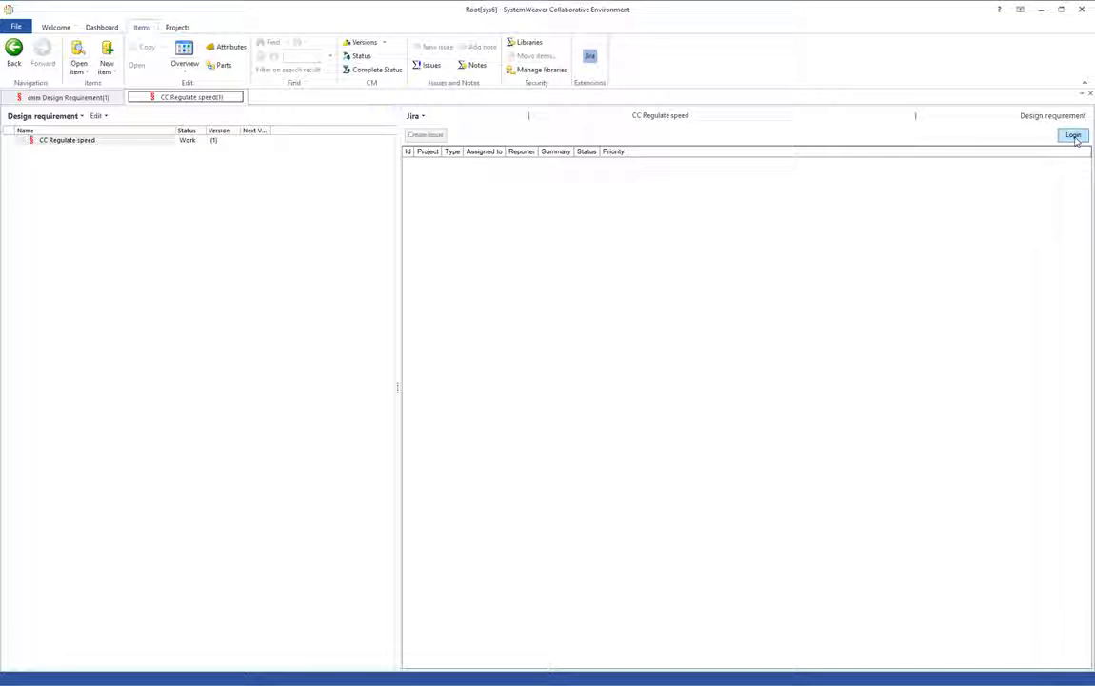
Sign in to Jira as user 'thorsten' so the linked issues ESP-114 to ESP-127 are listed.
click(1073, 135)
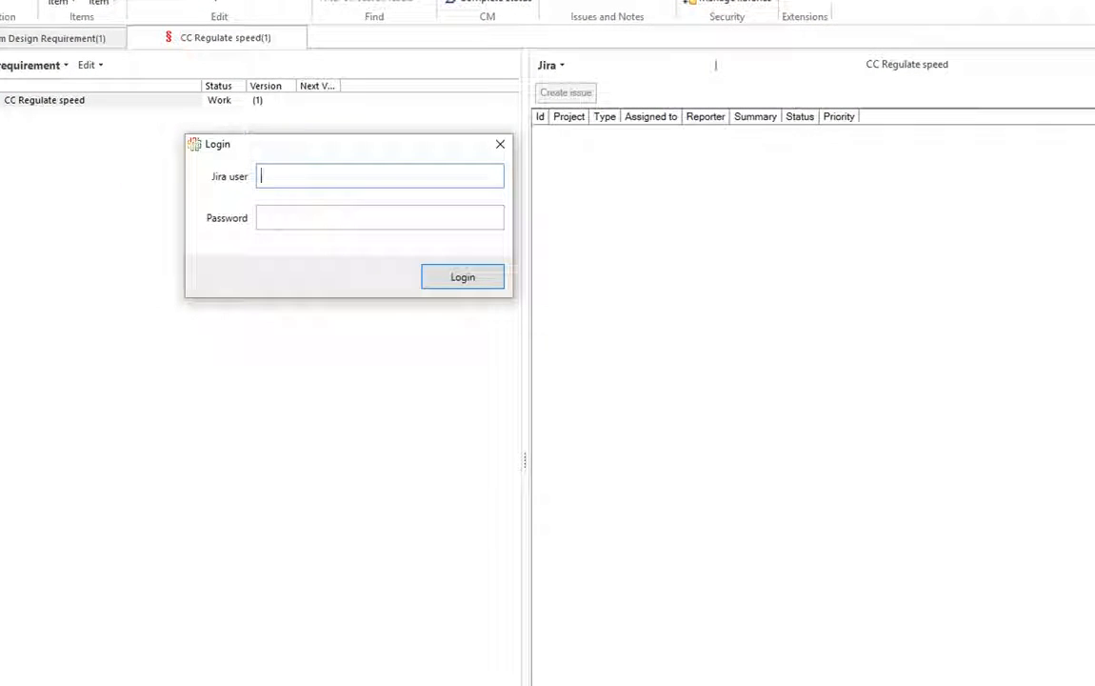
text(thorsten.jakobsson)
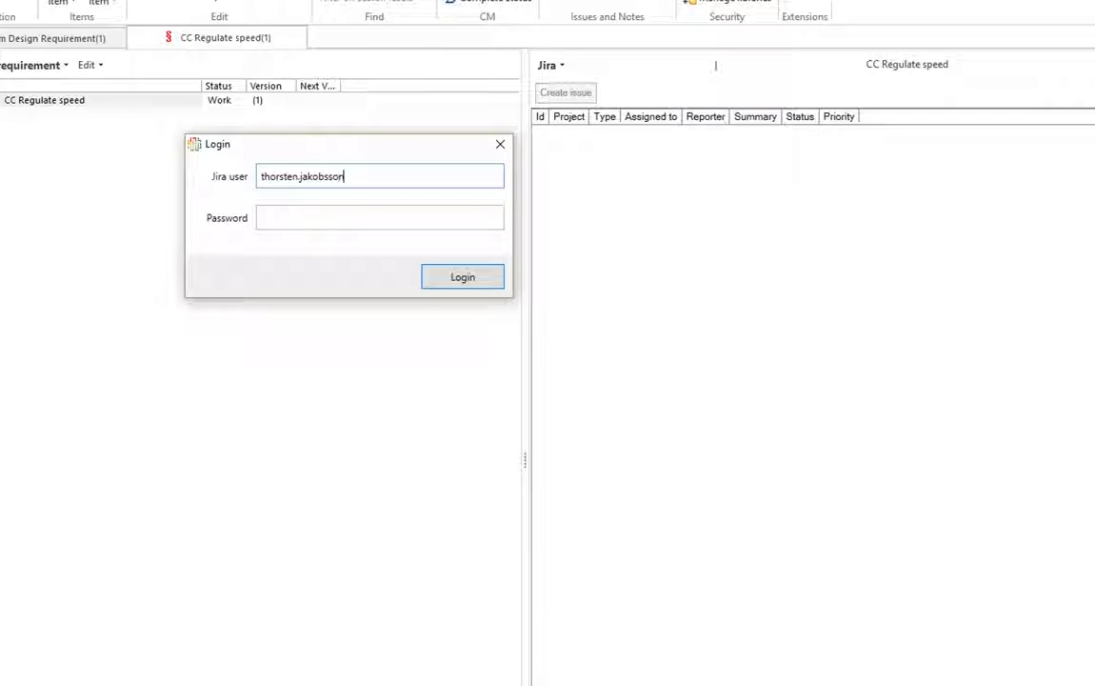
text(**)
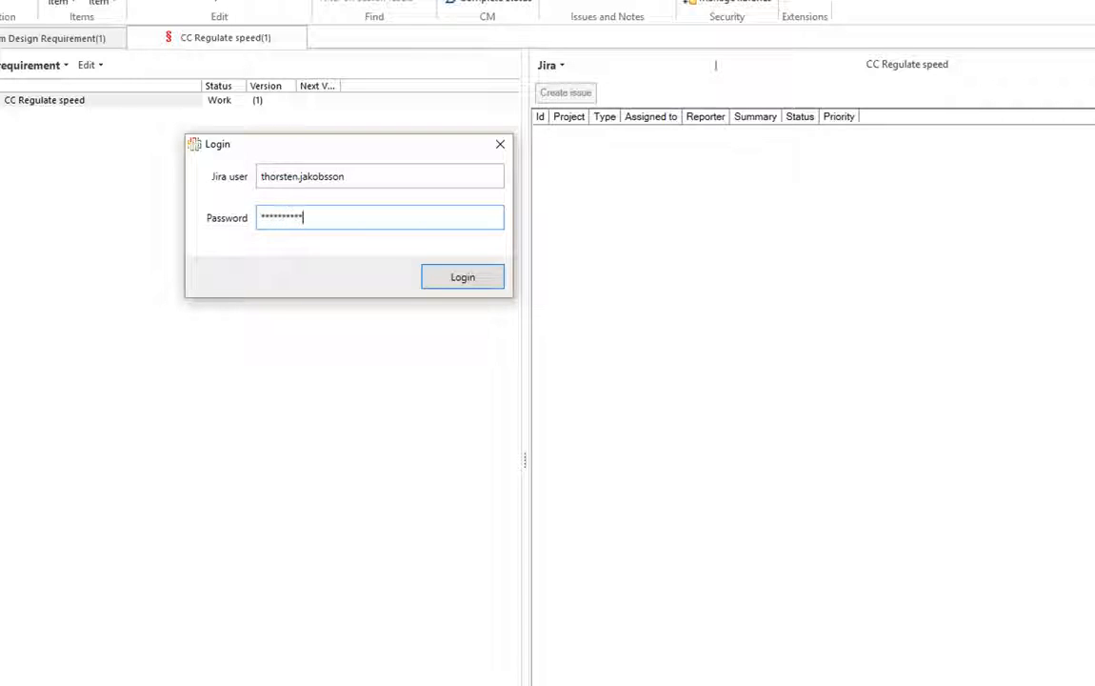
click(462, 277)
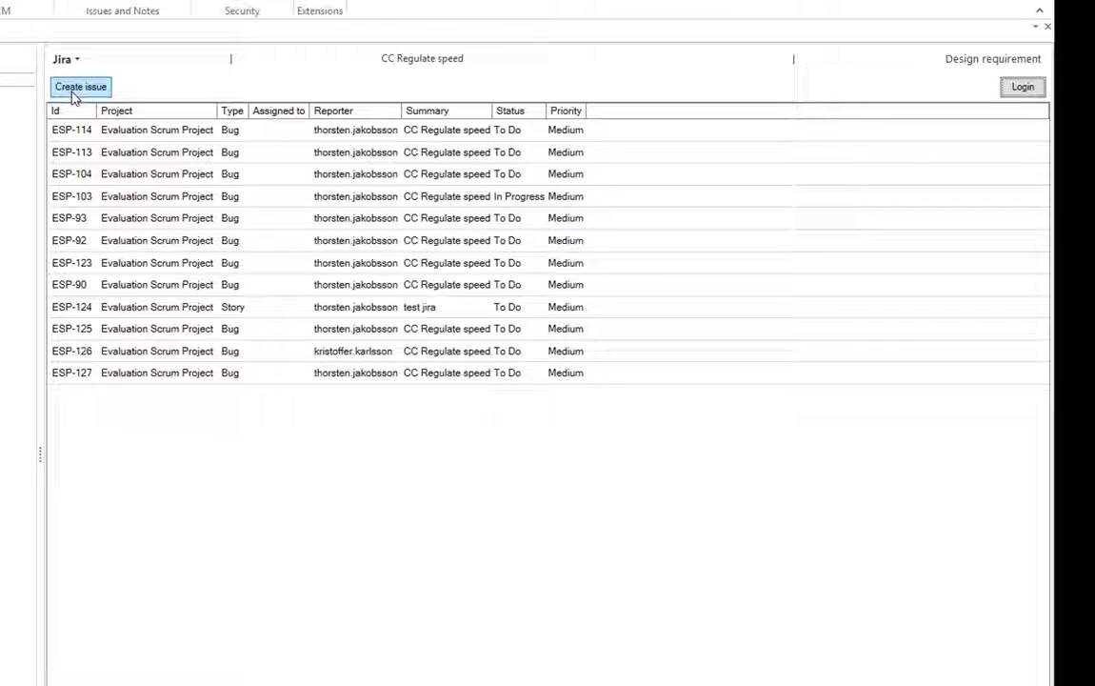
Create issue ESP-128 from CC Regulate speed and view it in Jira.
click(81, 86)
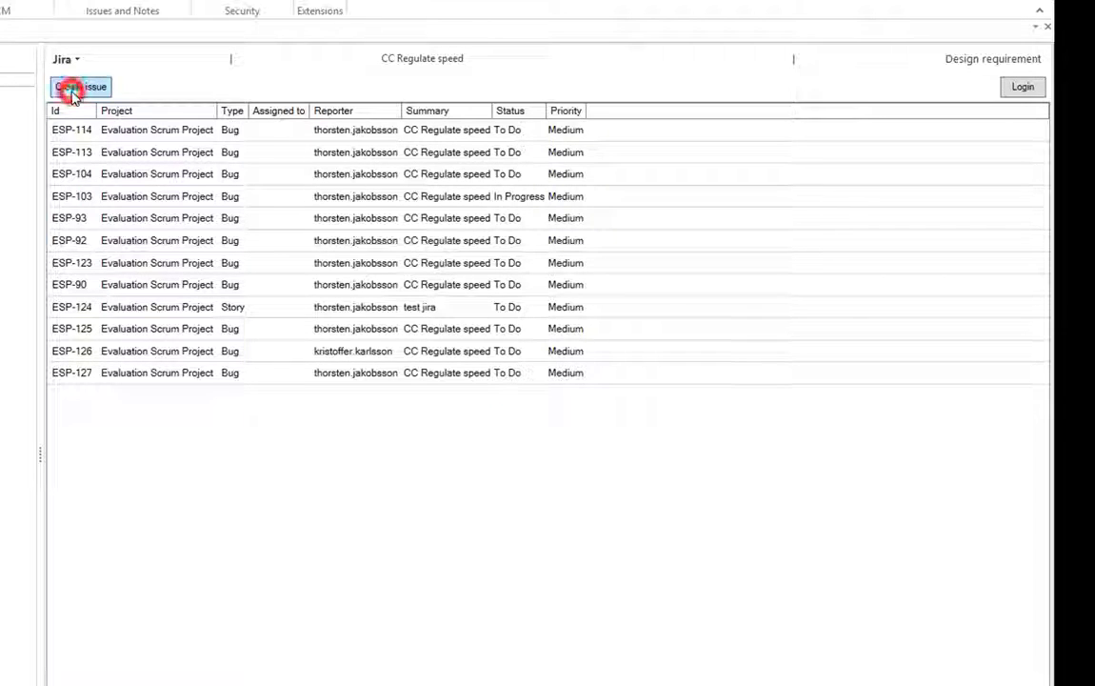
click(80, 86)
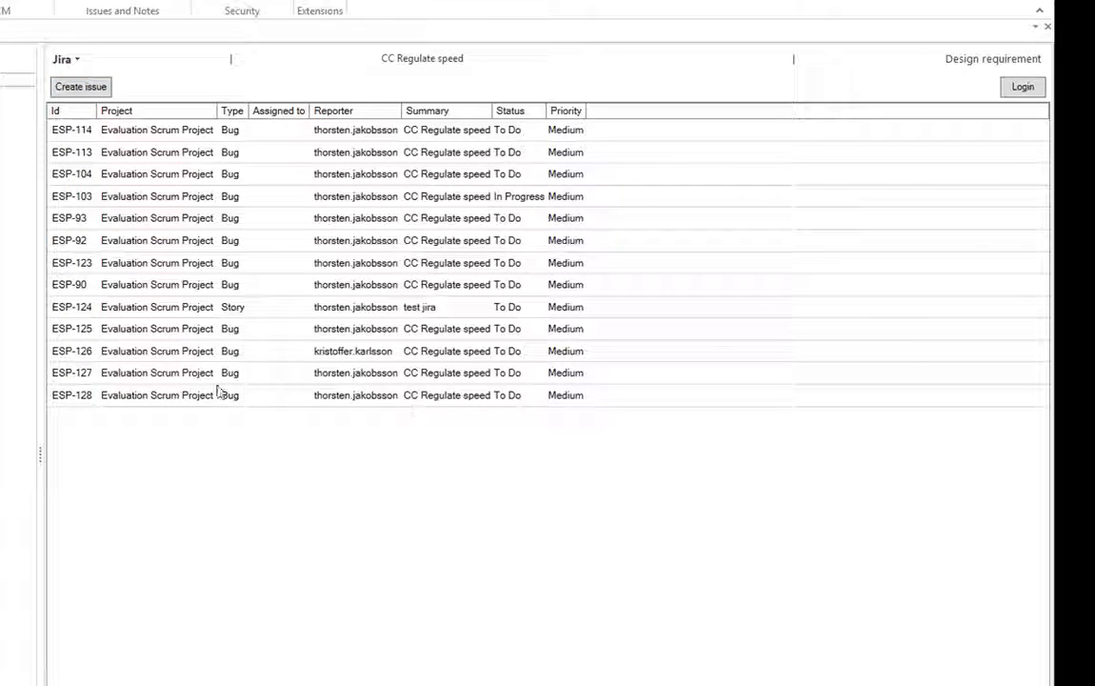
click(181, 394)
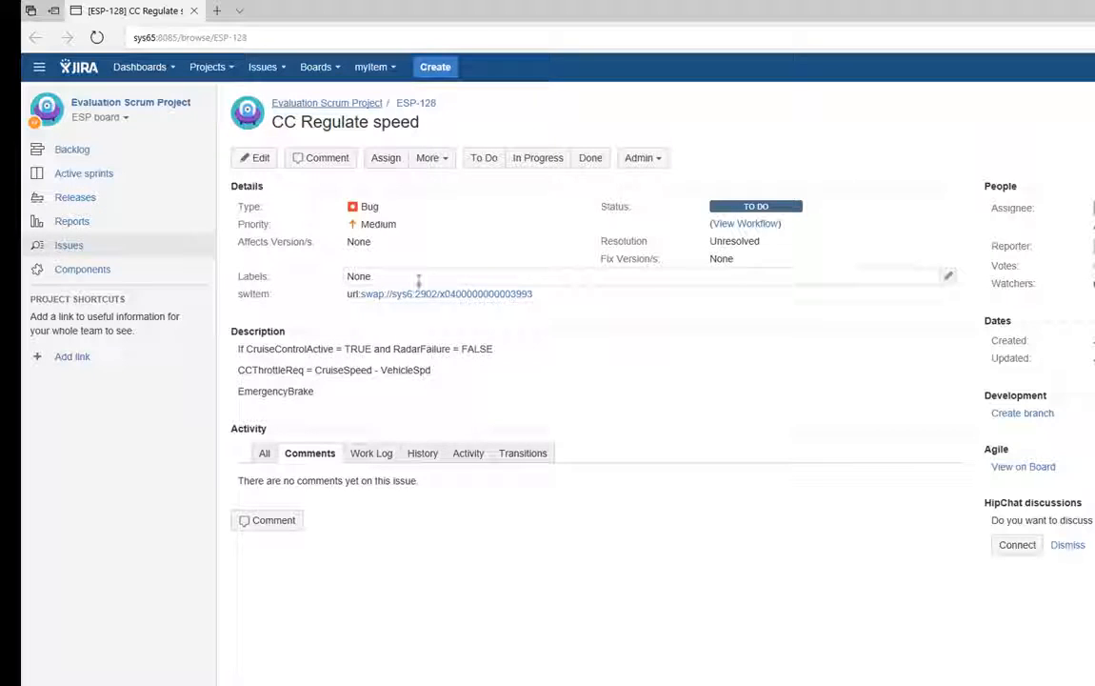
mouse_move(521, 309)
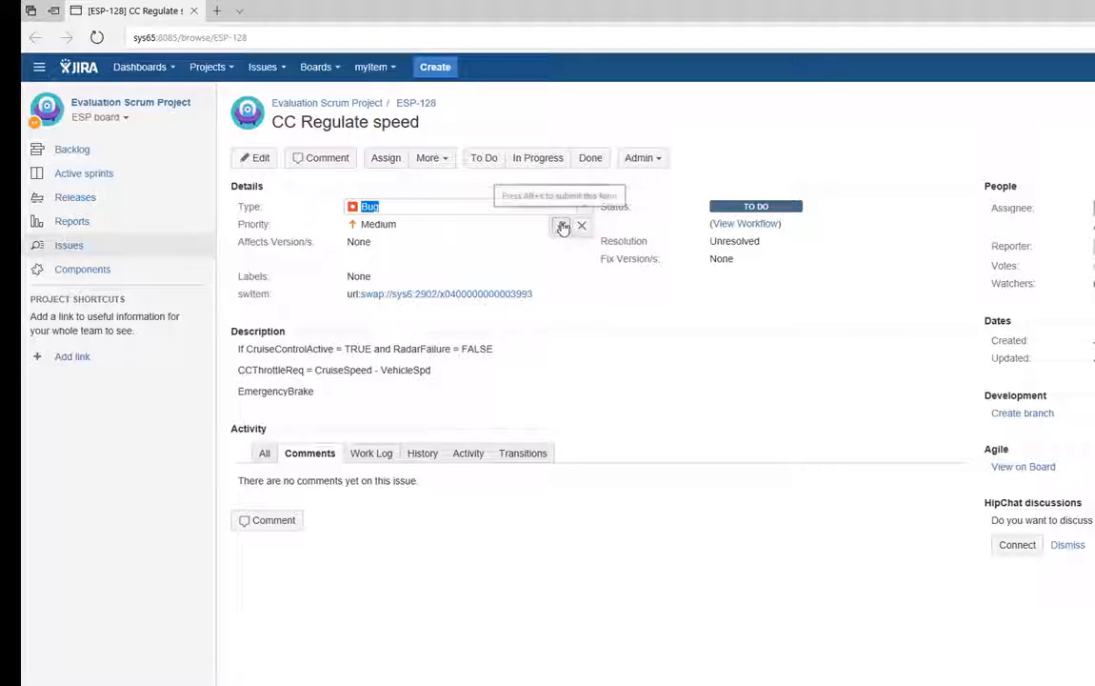
Set ESP-128's issue type to Story in the Type field.
click(467, 206)
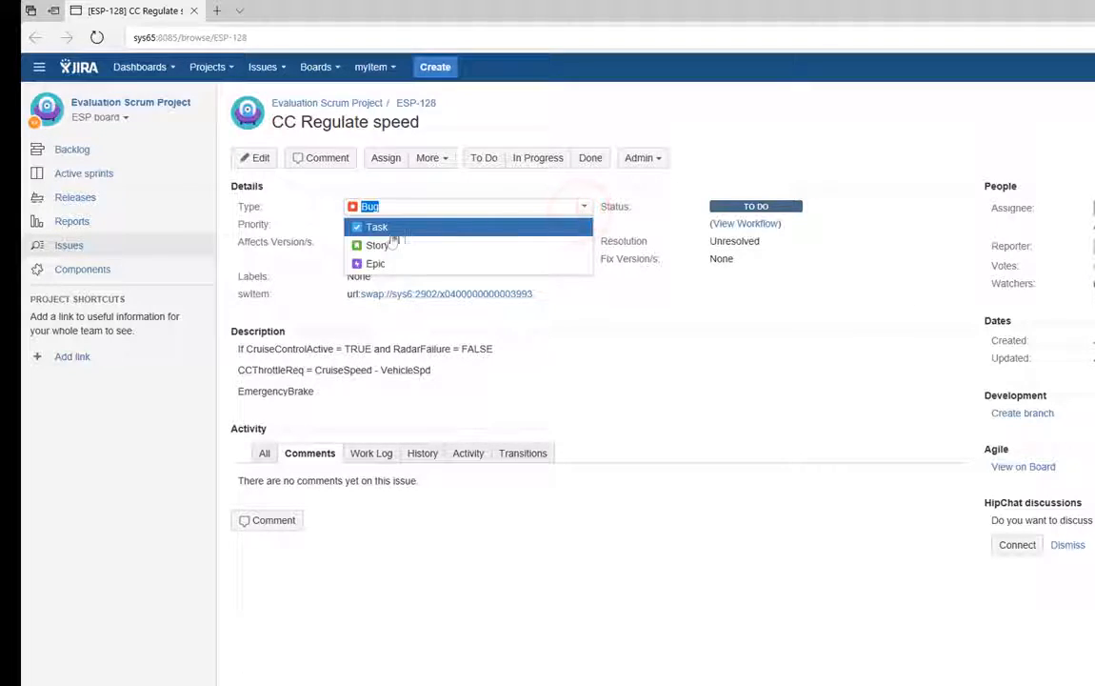
click(377, 245)
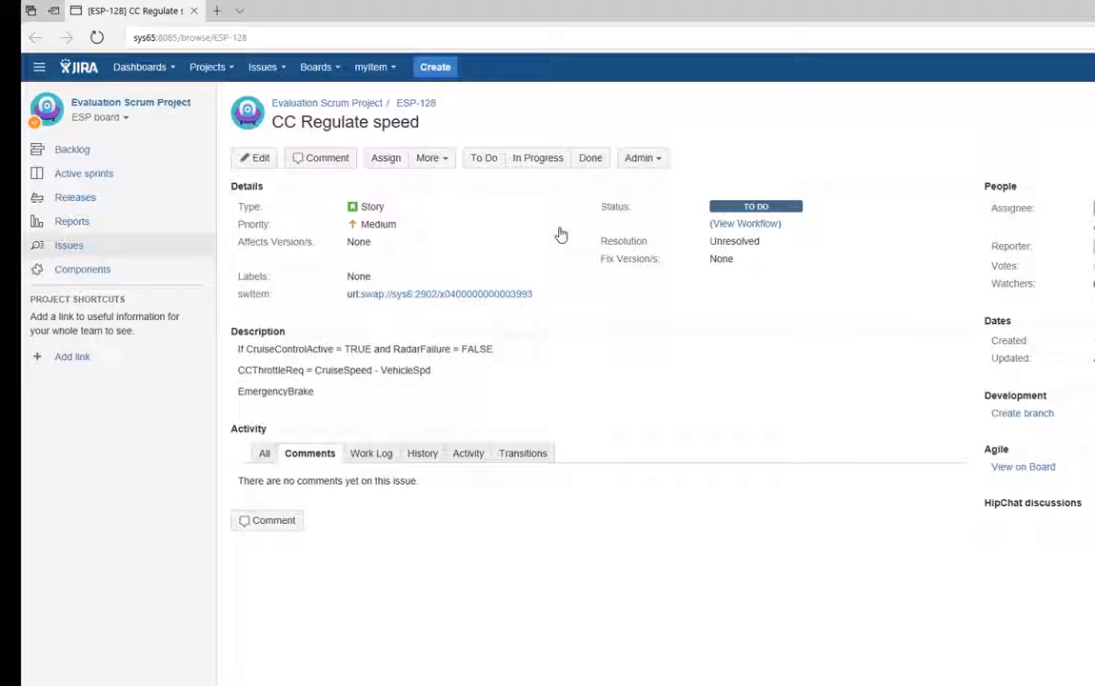
mouse_move(311, 292)
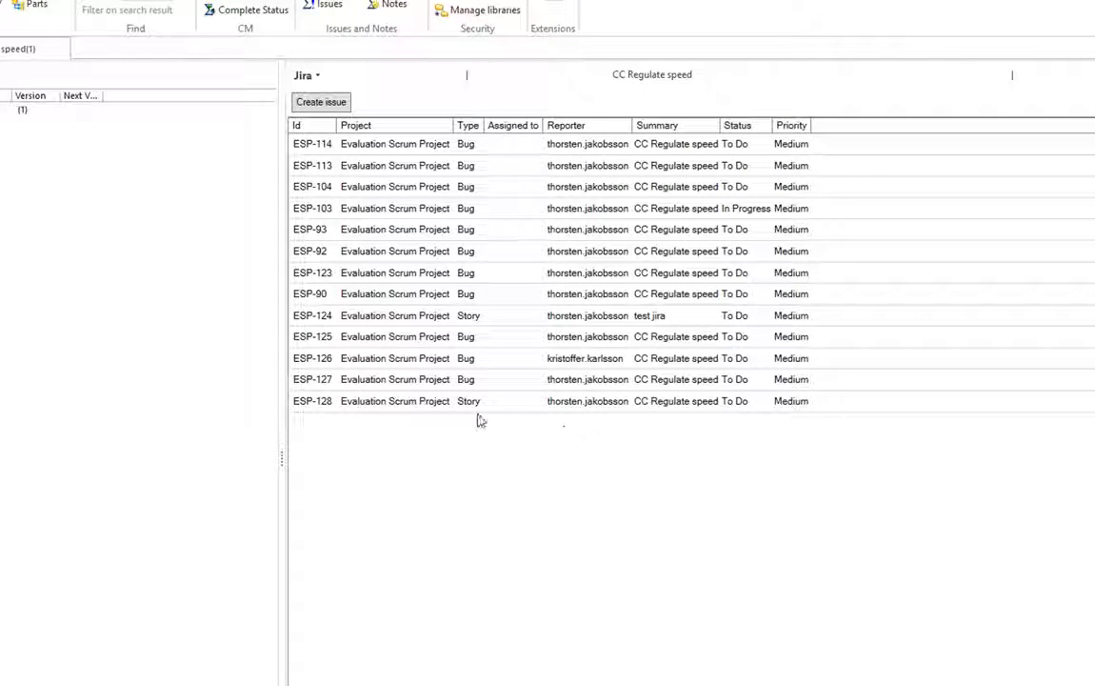
mouse_move(447, 400)
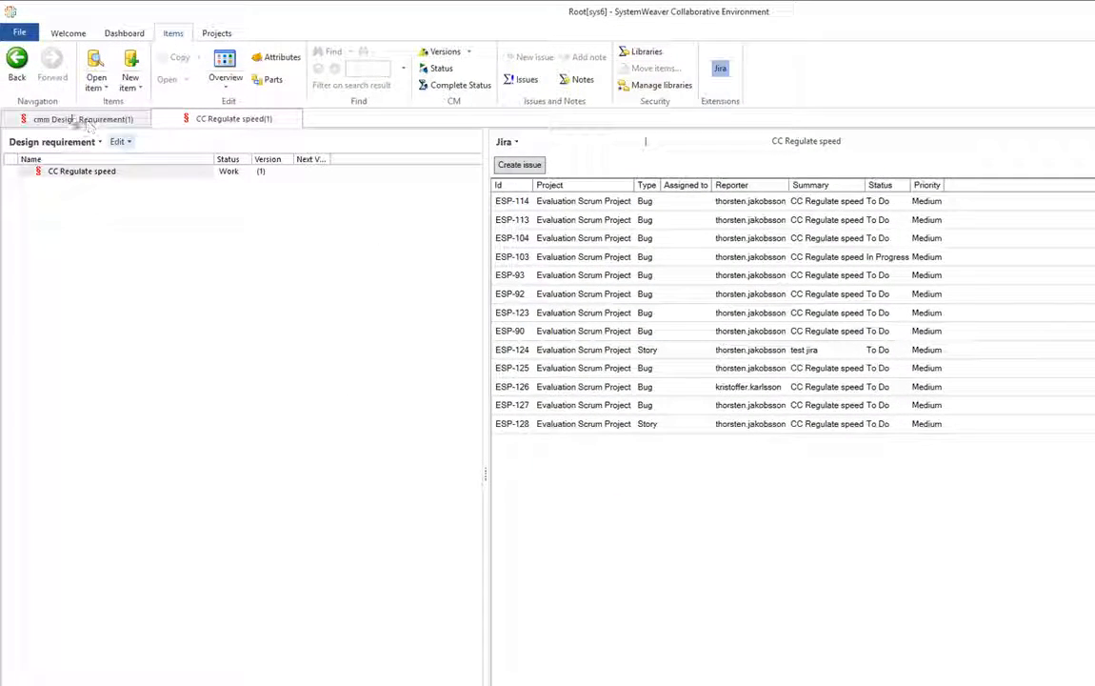
Switch to the cmm Design Requirement item after confirming ESP-128 shows as a Story.
click(71, 118)
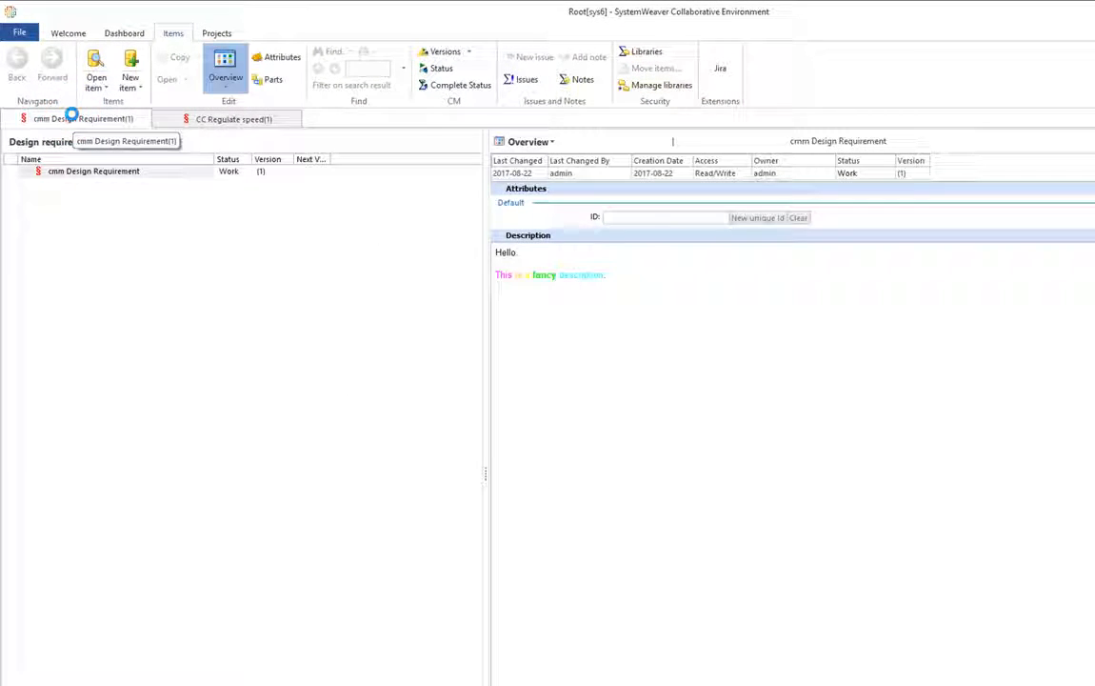
mouse_move(285, 253)
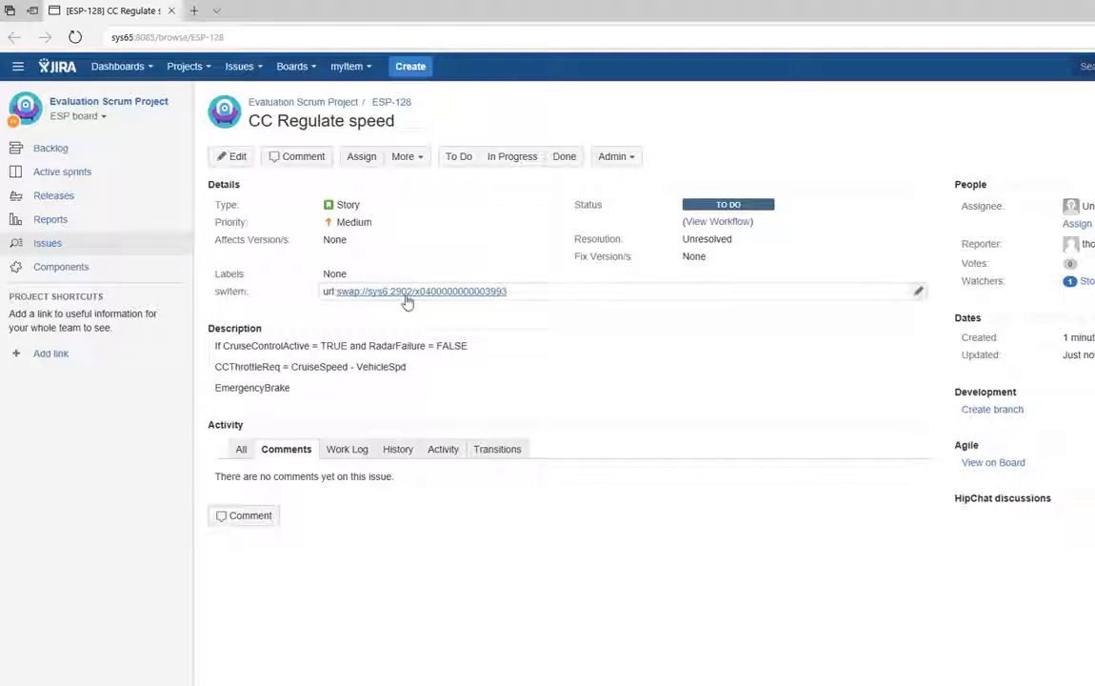
mouse_move(406, 292)
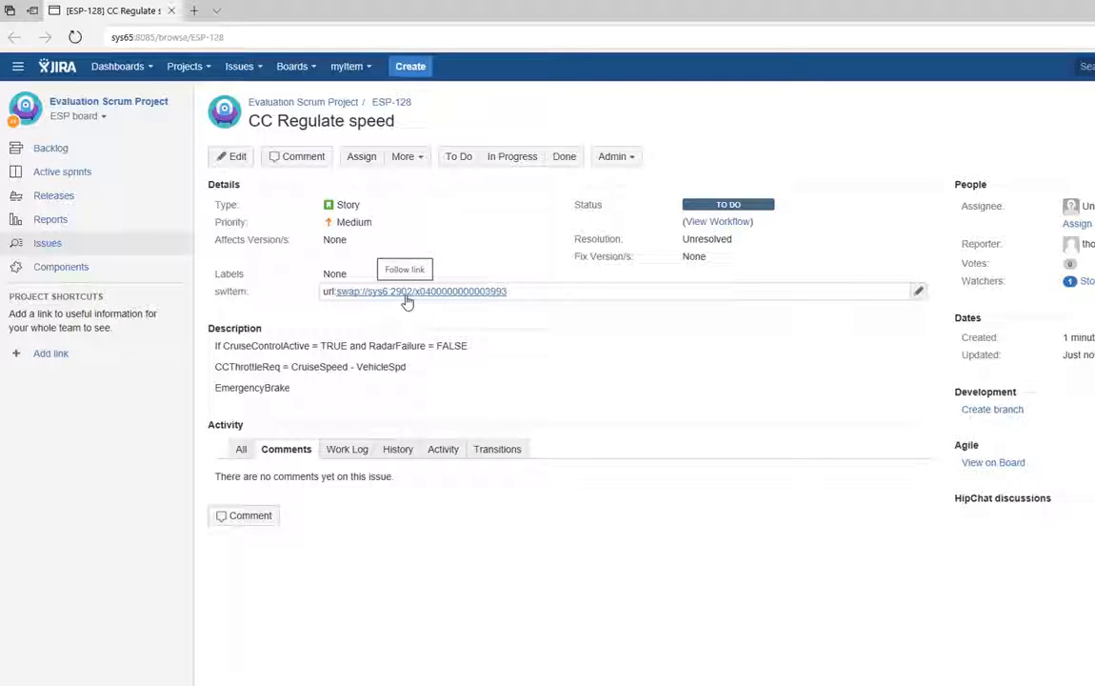
Follow ESP-128's swItem link and allow it to reopen CC Regulate speed in SystemWeaver.
click(407, 291)
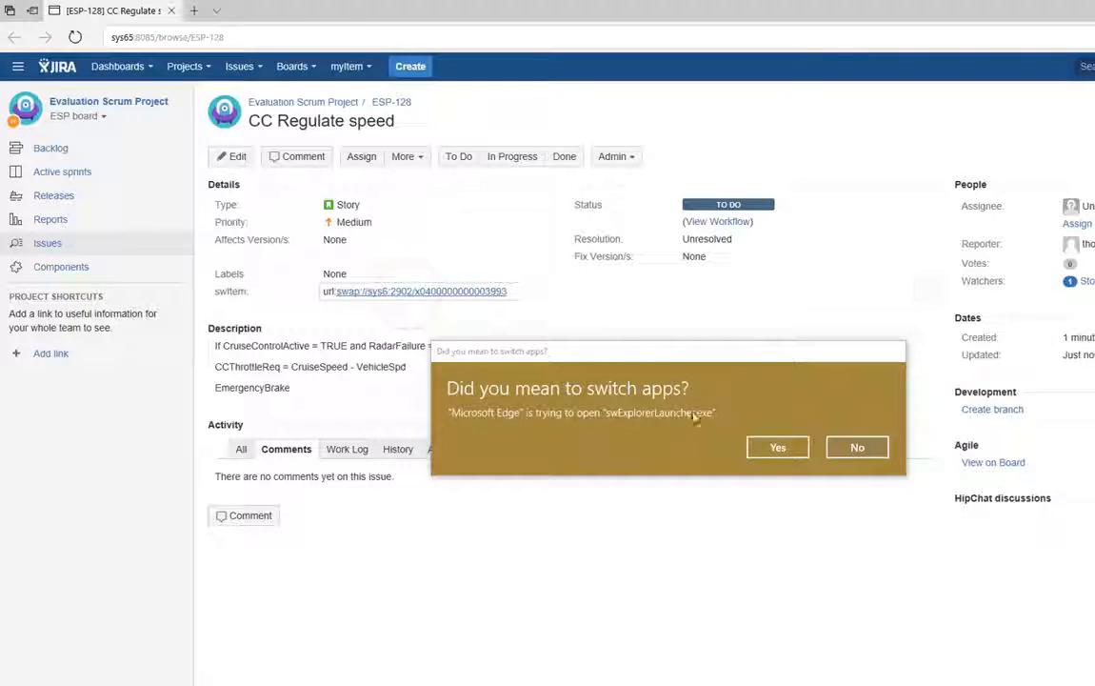
click(777, 447)
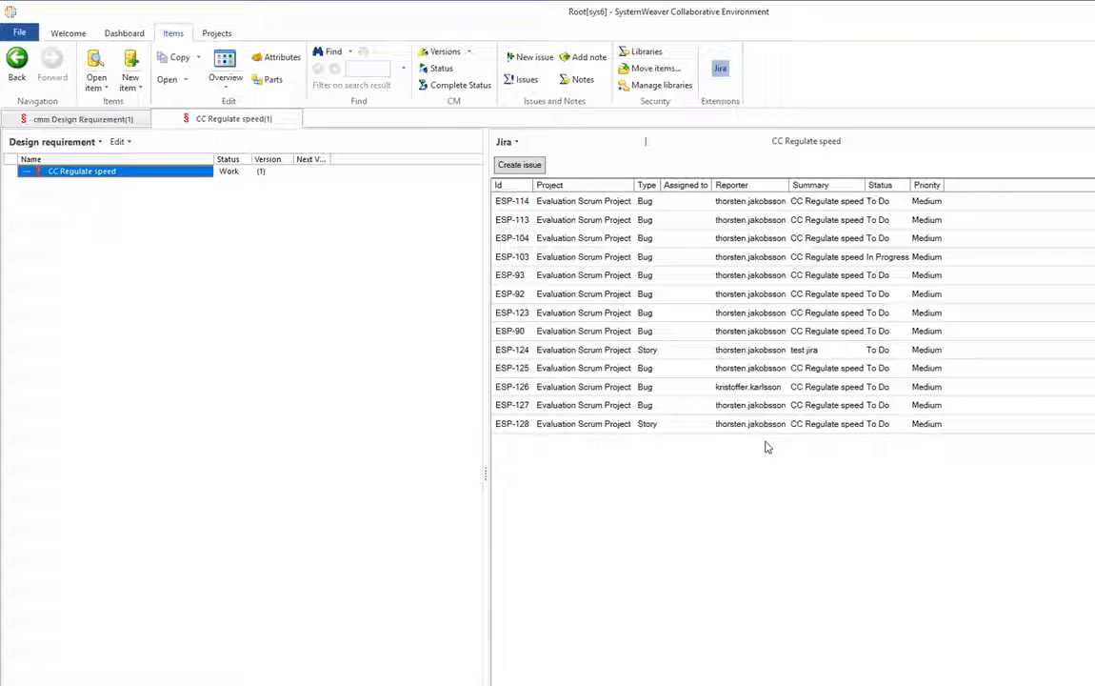
mouse_move(651, 429)
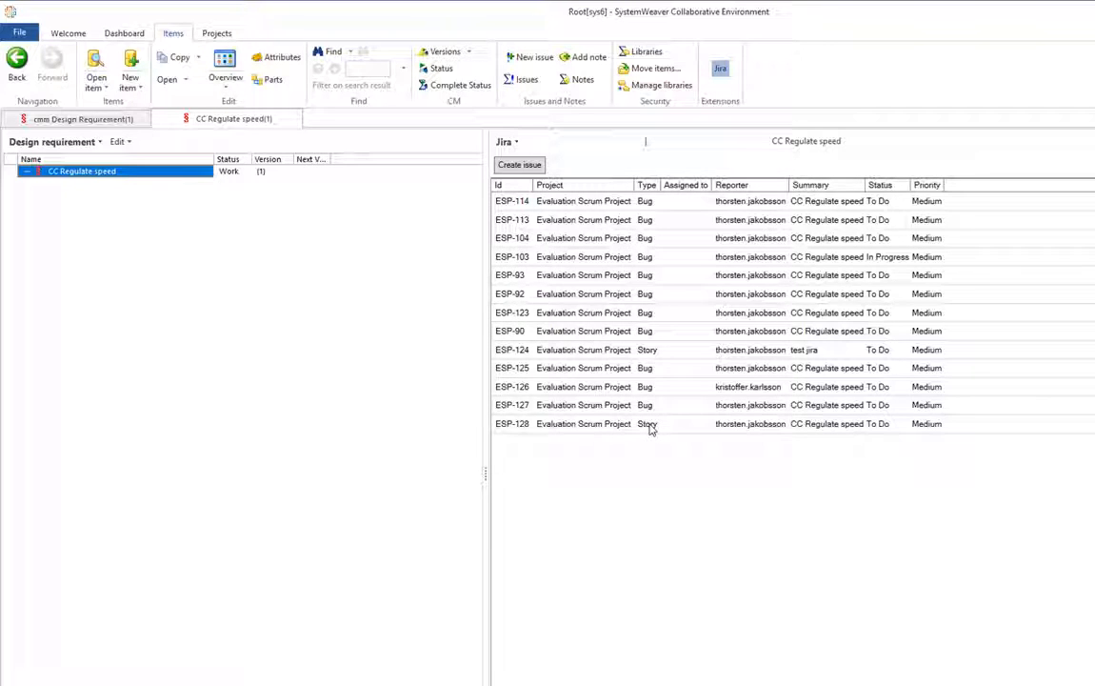
Reopen ESP-128 in Jira from the requirement's issue list row.
double_click(512, 423)
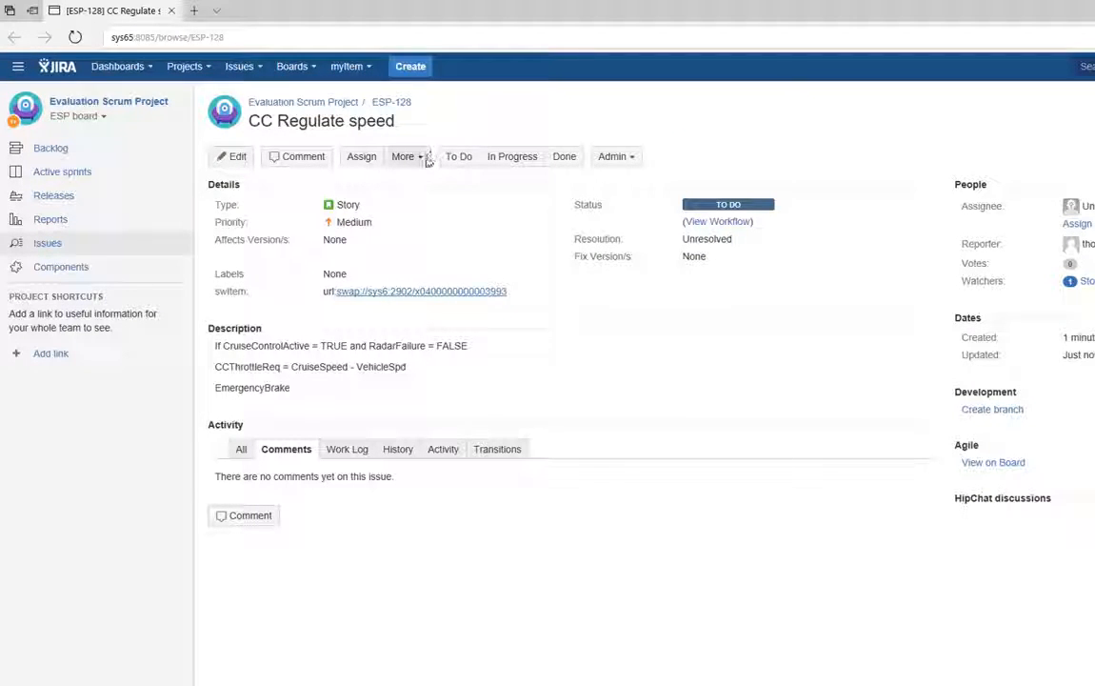
Delete issue ESP-128 via More > Delete and confirm the deletion.
click(403, 156)
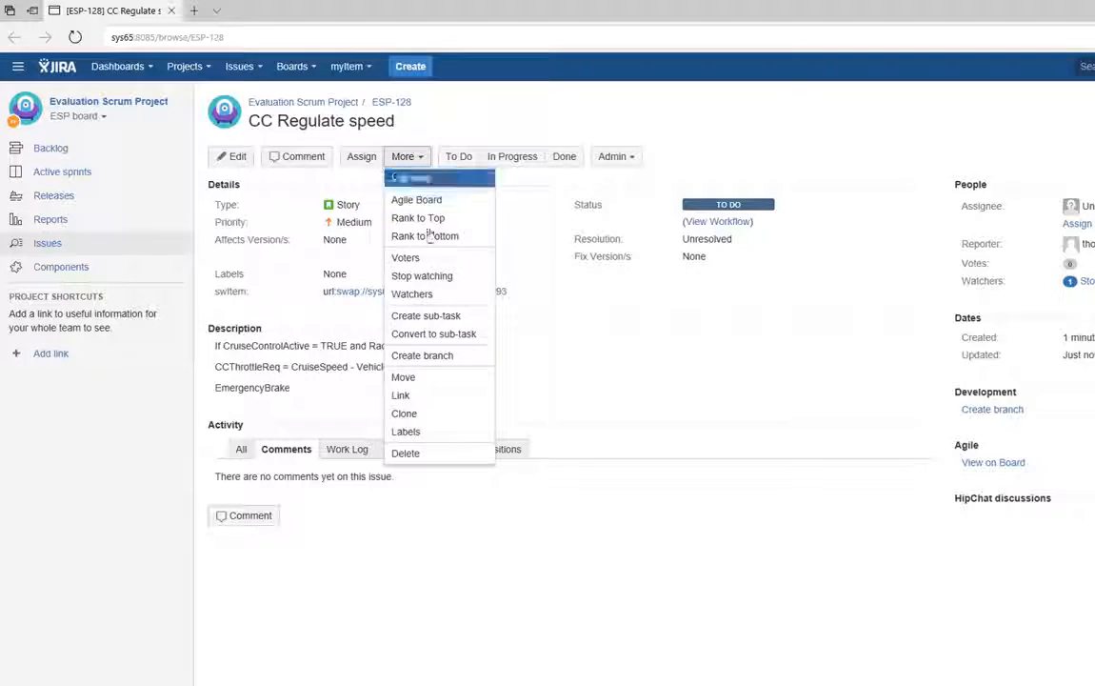
click(405, 452)
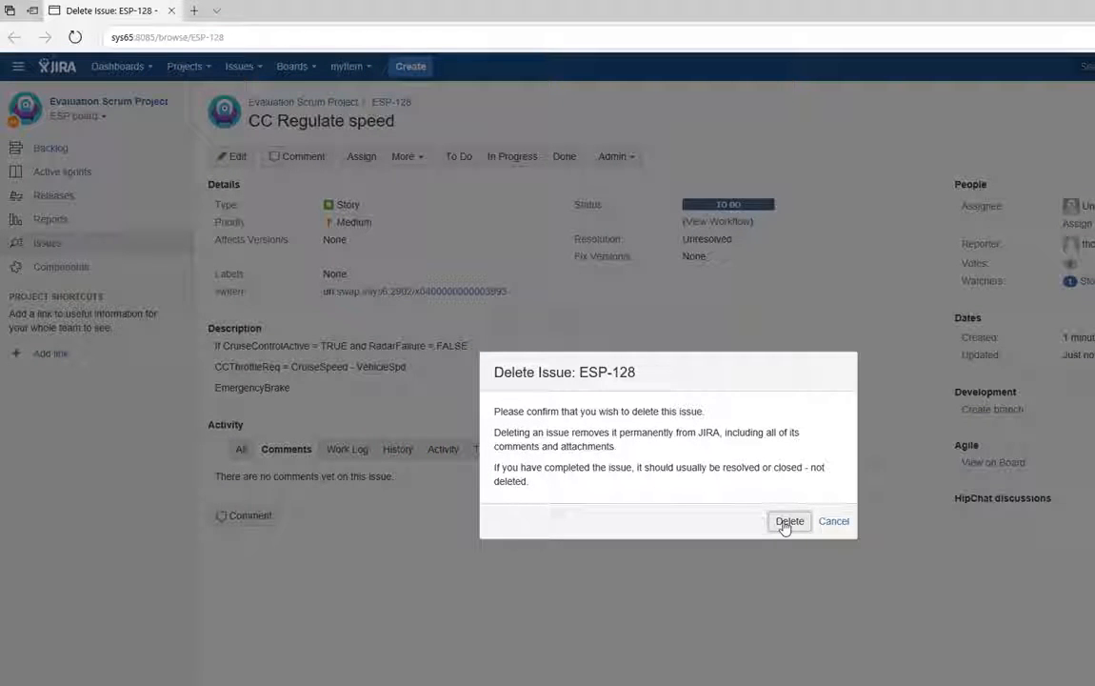
click(790, 521)
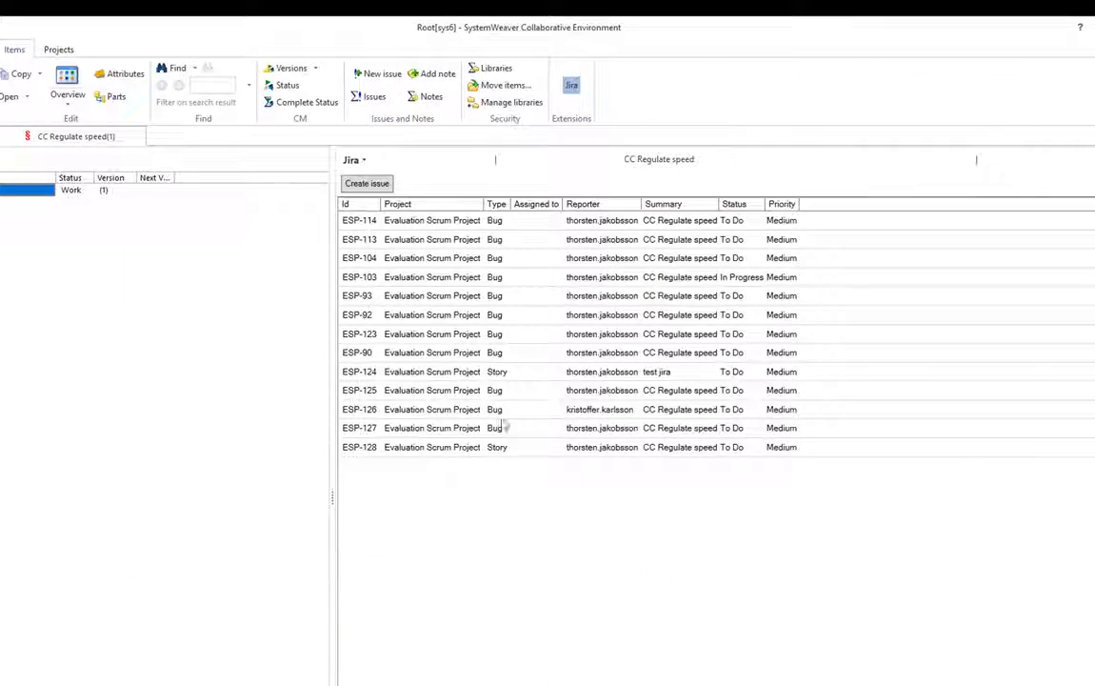
Refresh the CC Regulate speed issue list so ESP-128 disappears, ending at ESP-127.
click(429, 352)
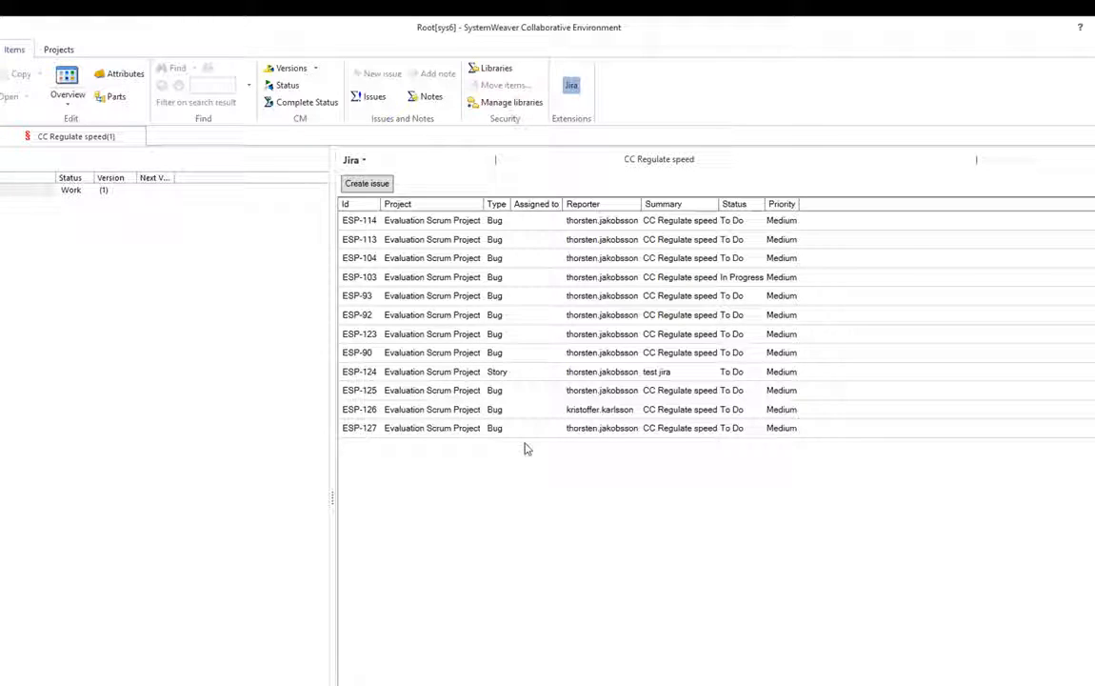
mouse_move(549, 464)
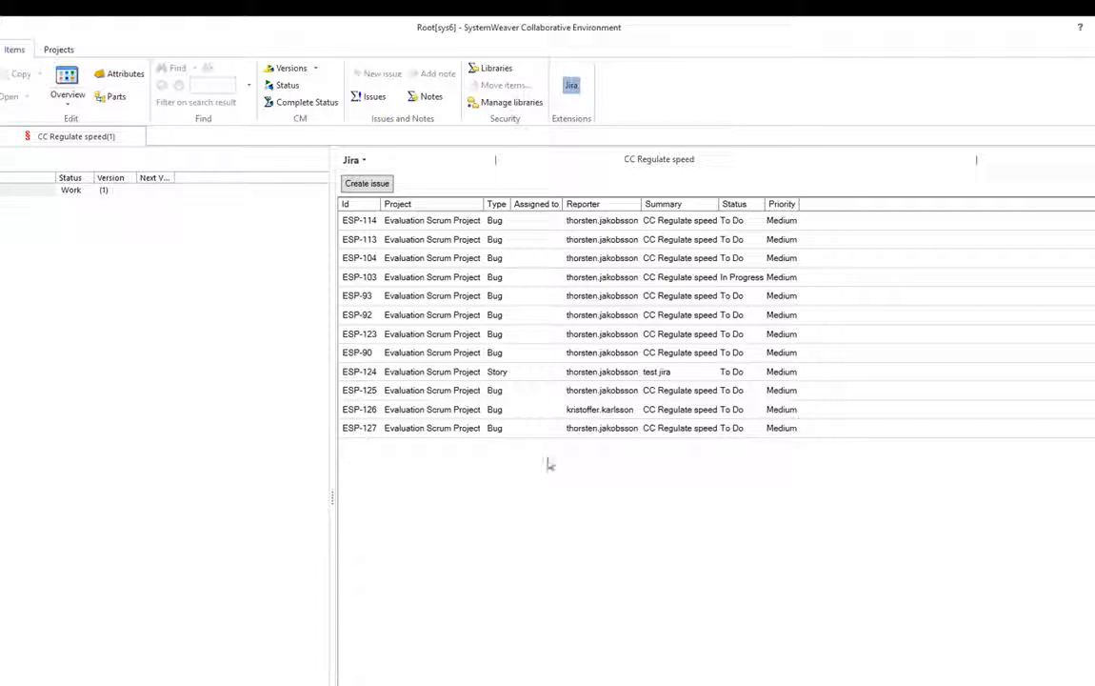